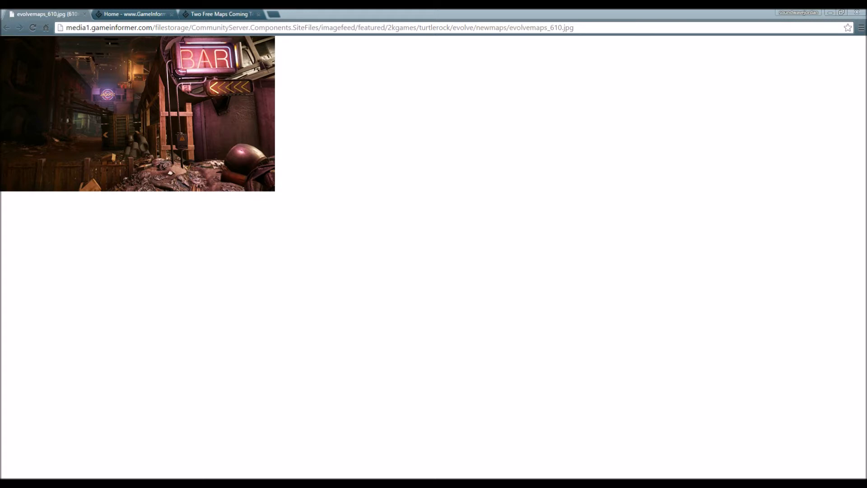
Step: Switch to the Game Informer home page tab from the neon BAR image tab
click(134, 14)
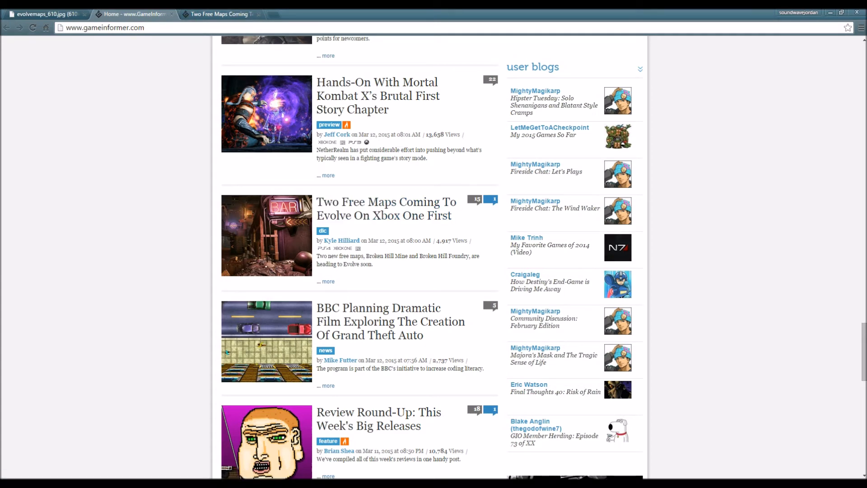
Step: Open the 'Two Free Maps Coming To Evolve' article and scroll down to its screenshot gallery
click(386, 209)
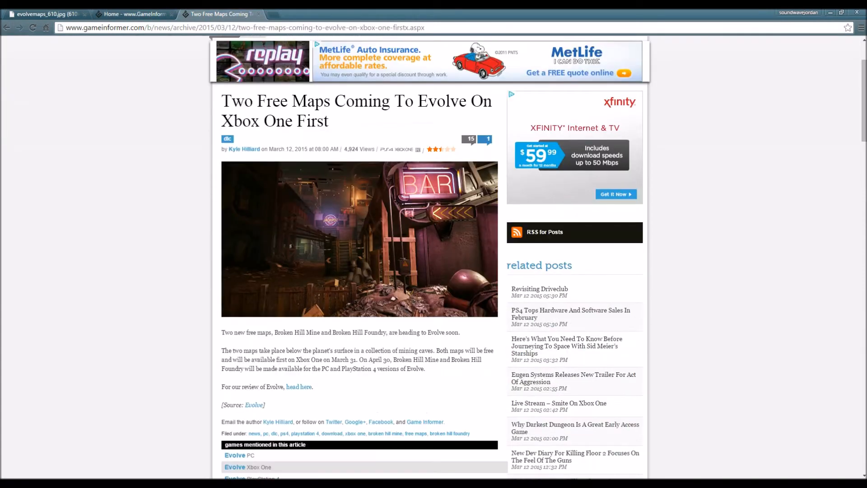
scroll(up, 3)
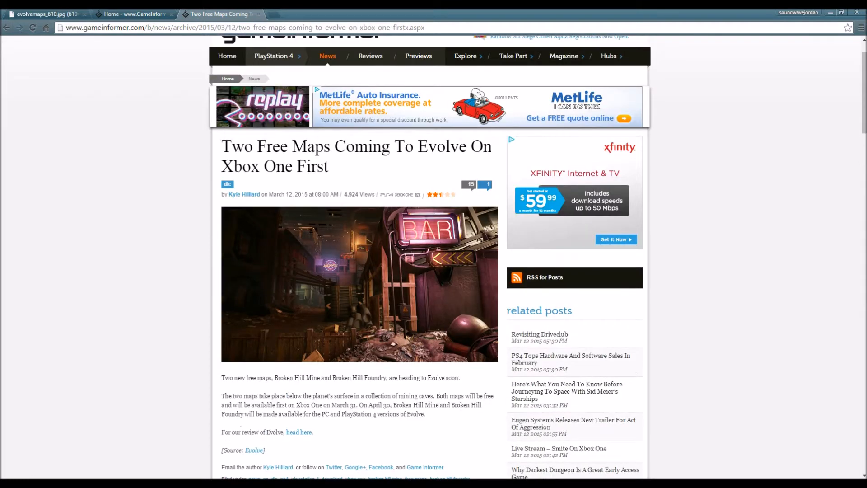
scroll(down, 3)
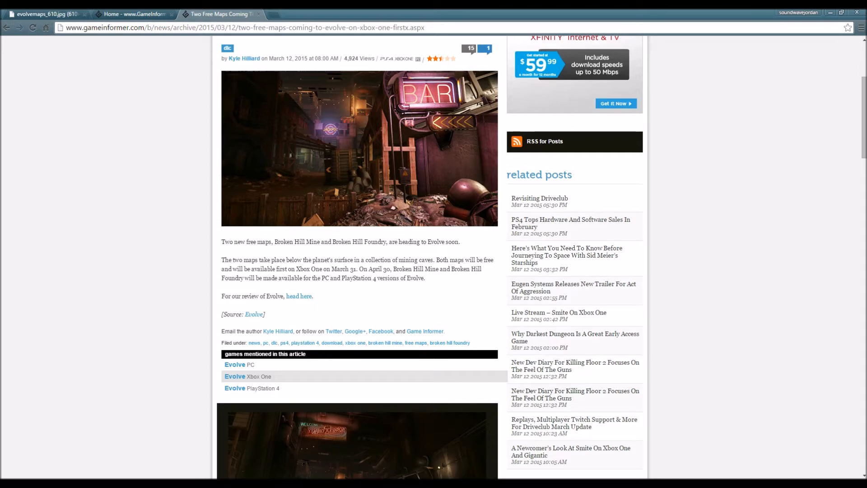
scroll(down, 3)
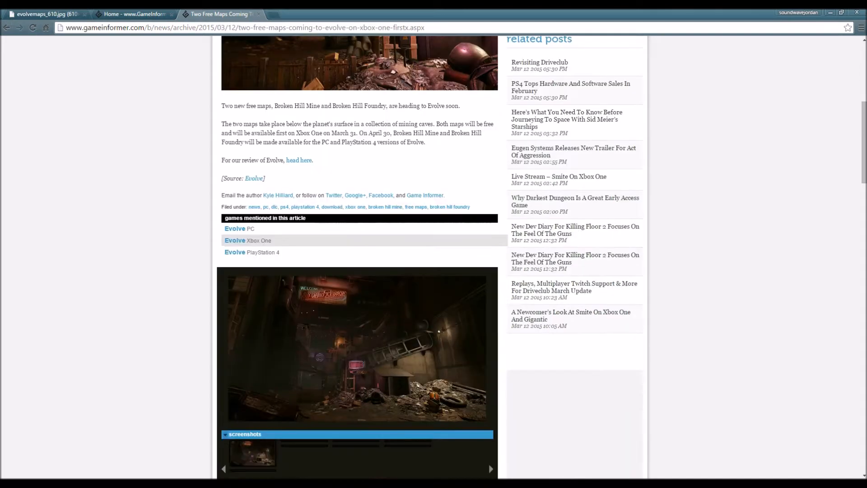
scroll(down, 3)
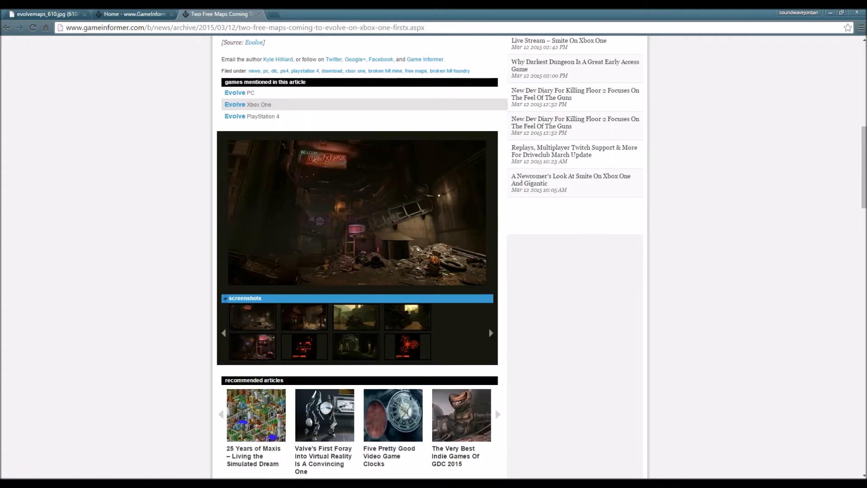
scroll(up, 3)
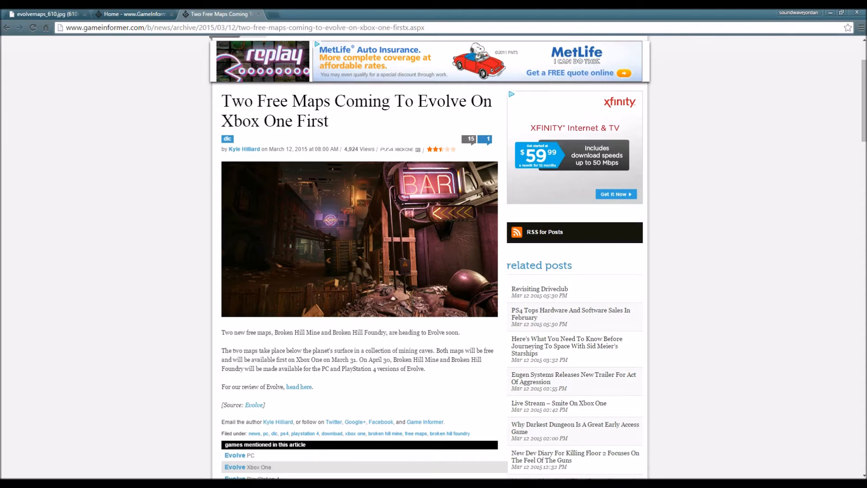
Step: Scroll to the gallery and view the second and third screenshots
scroll(down, 3)
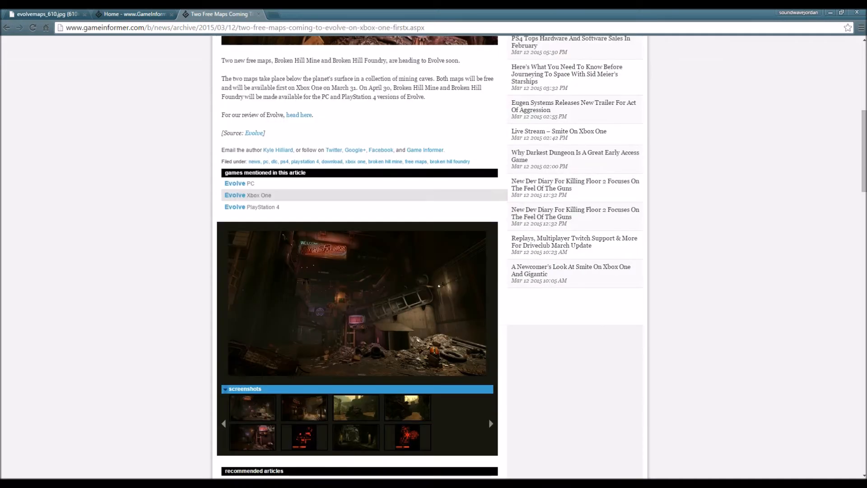
click(358, 303)
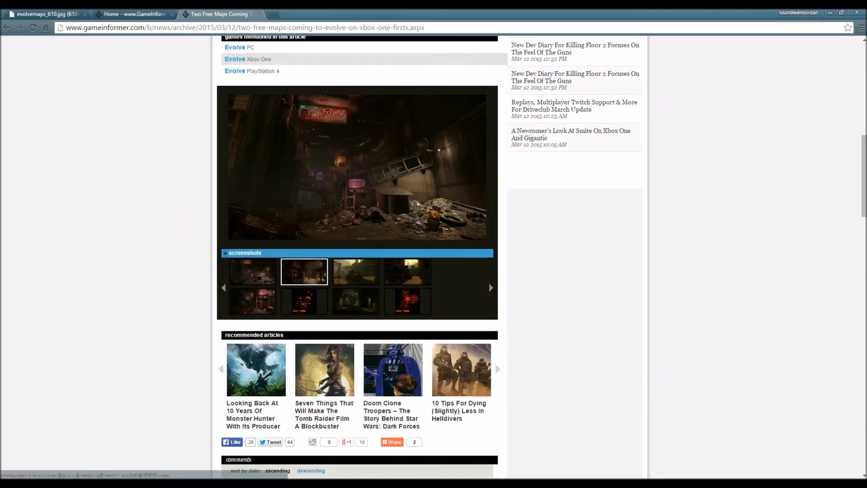
mouse_move(304, 271)
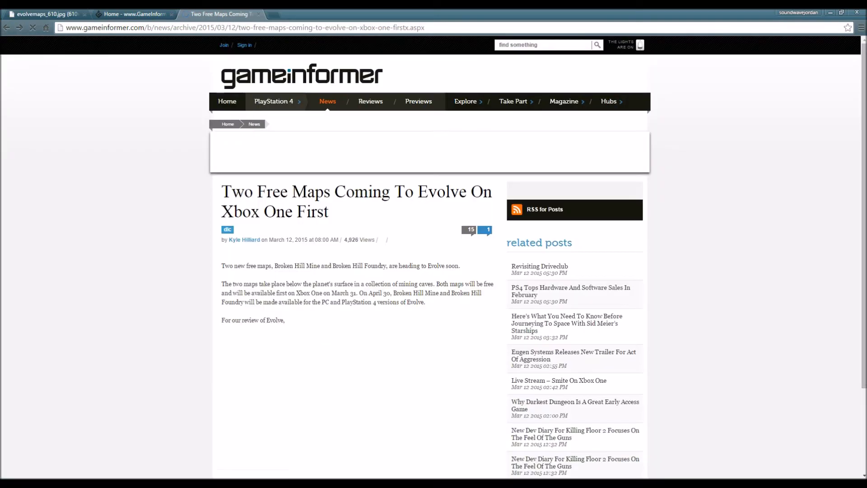
scroll(down, 3)
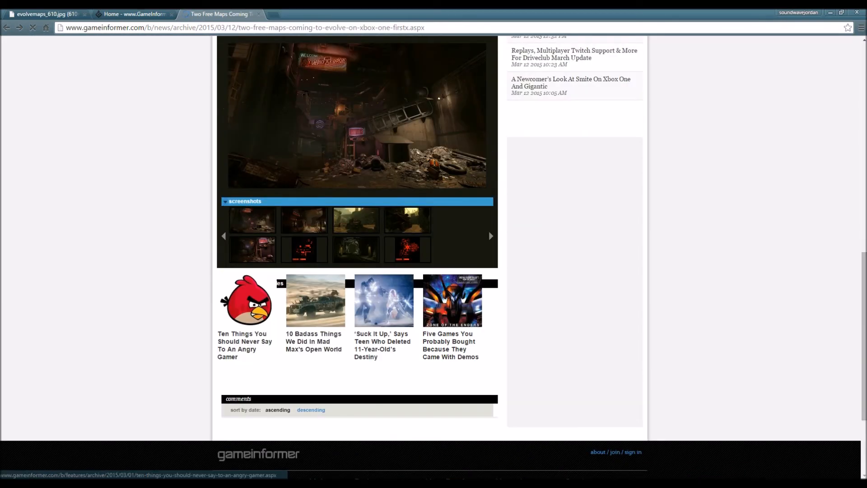
scroll(up, 3)
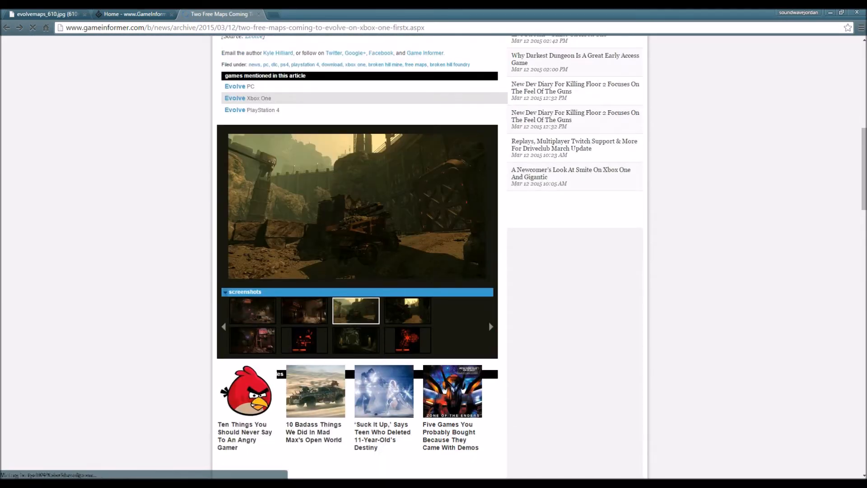
click(407, 311)
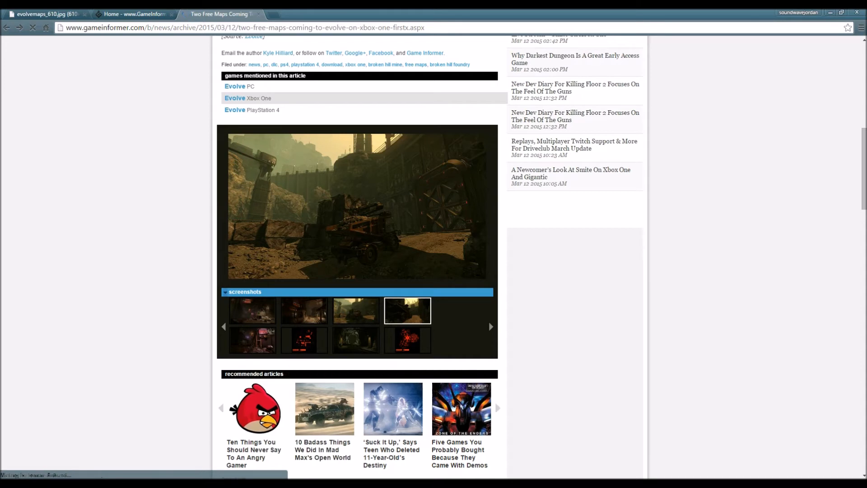
Step: Step through the neon BAR, Broken Hill Foundry and mine tunnel shots to Broken Hill Mine
click(252, 340)
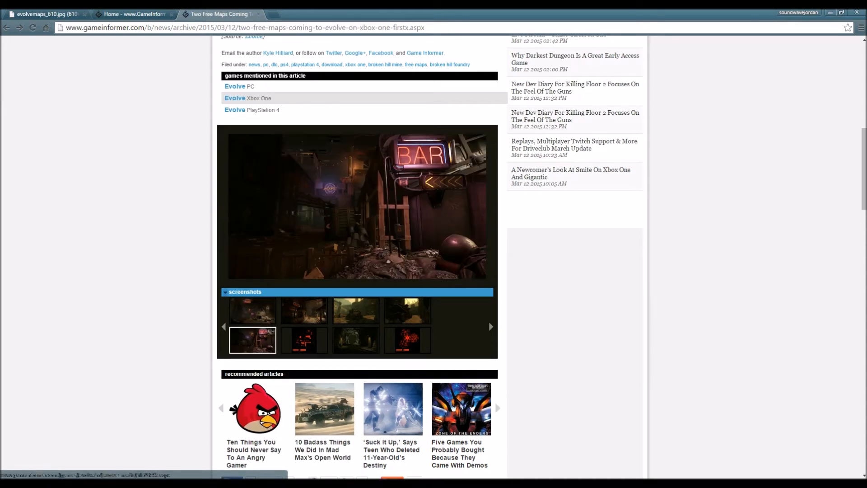
click(252, 310)
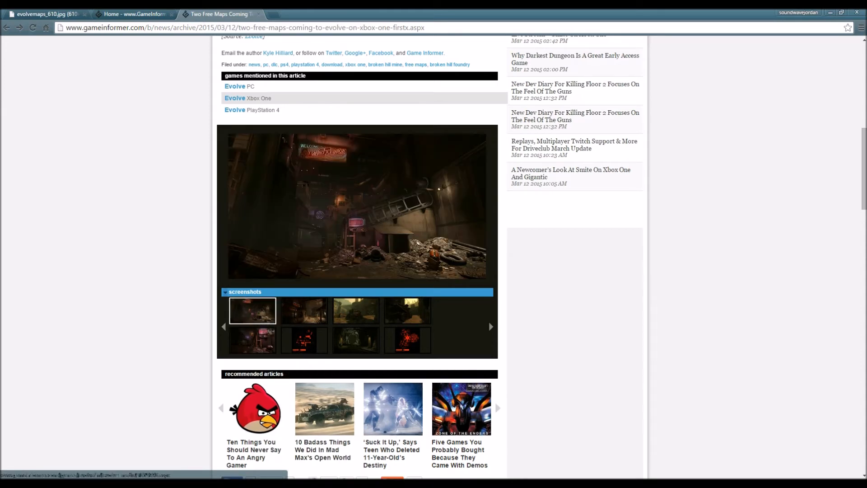
click(304, 339)
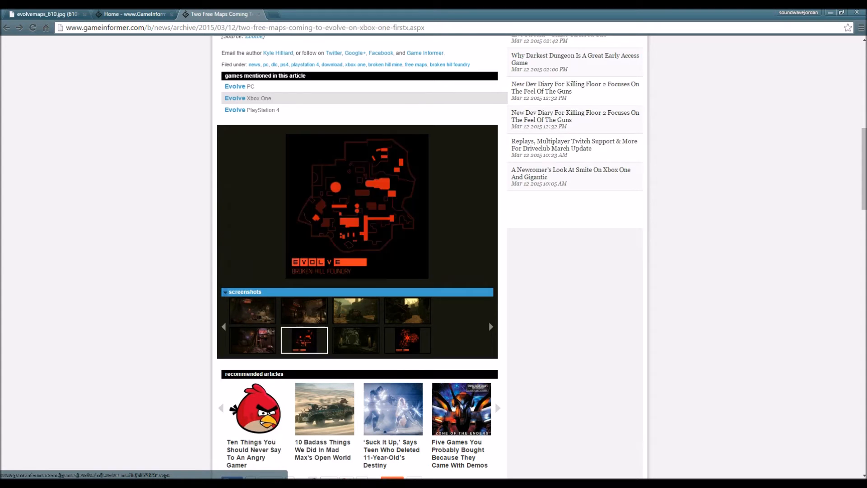
click(355, 340)
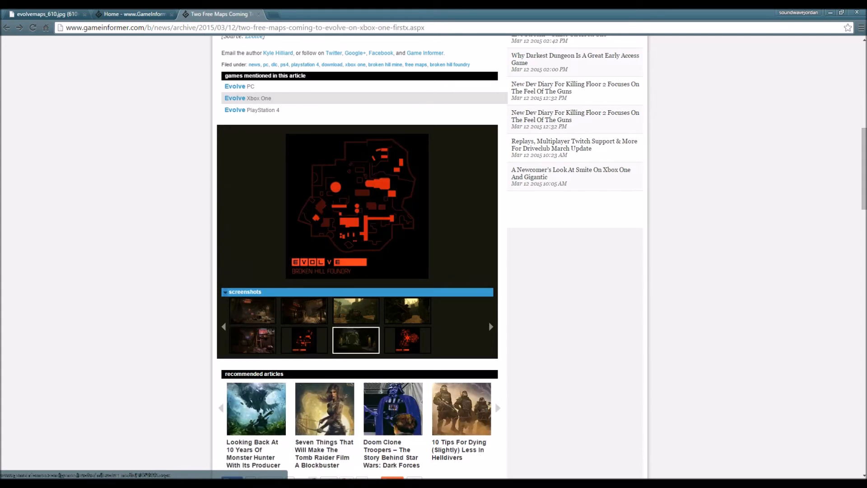
click(407, 340)
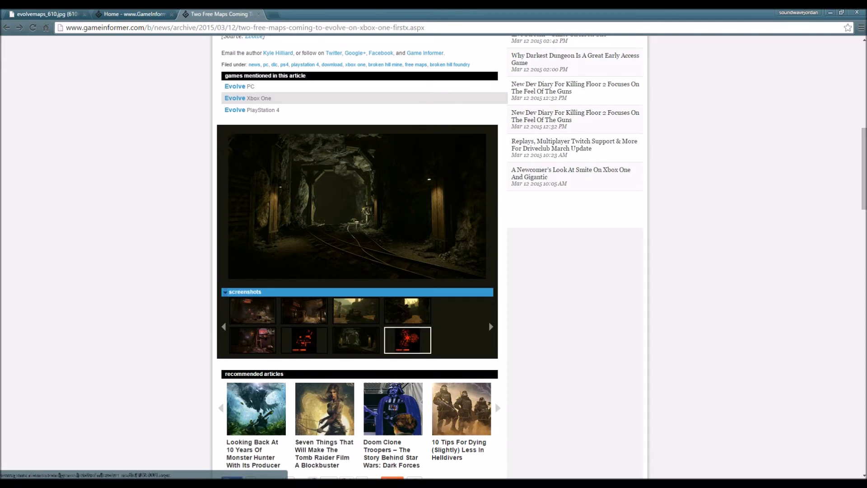
click(407, 339)
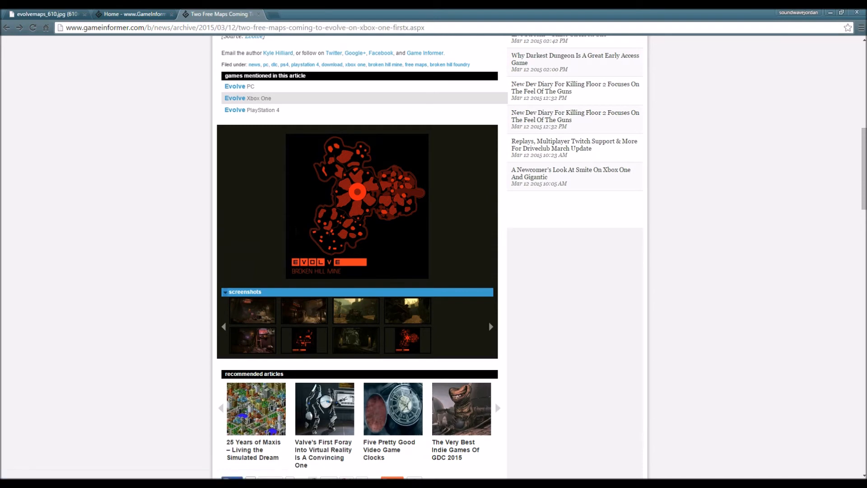
scroll(up, 3)
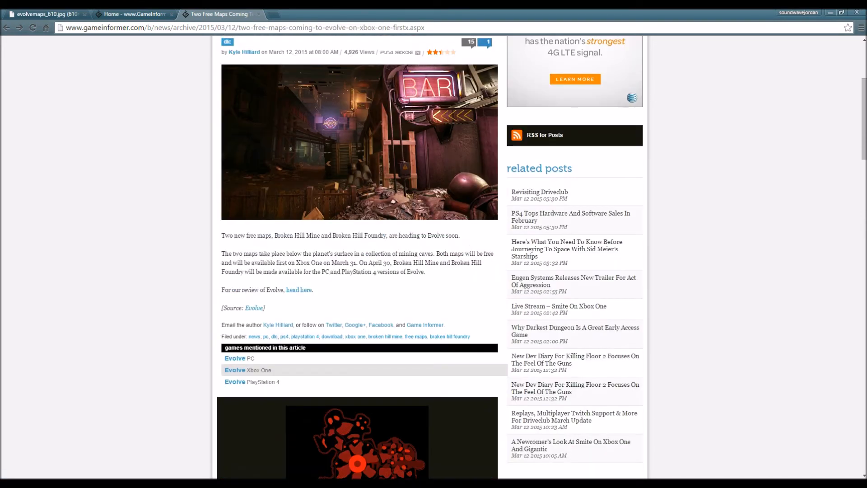
scroll(down, 3)
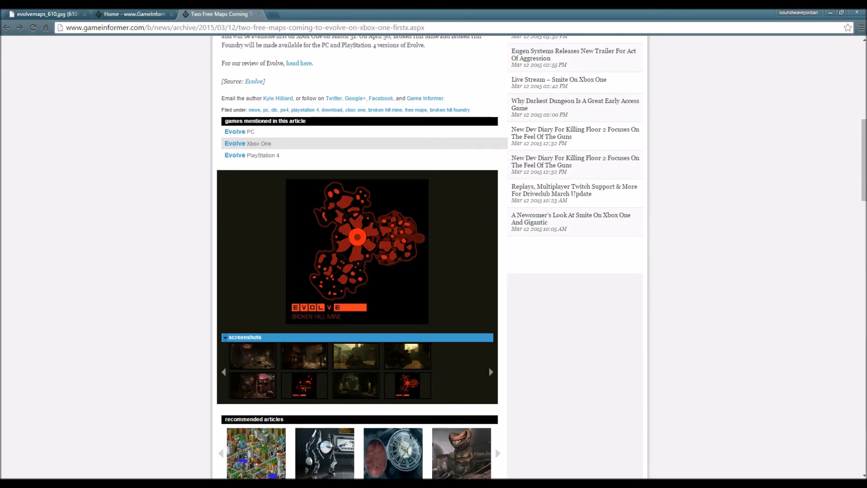
scroll(up, 3)
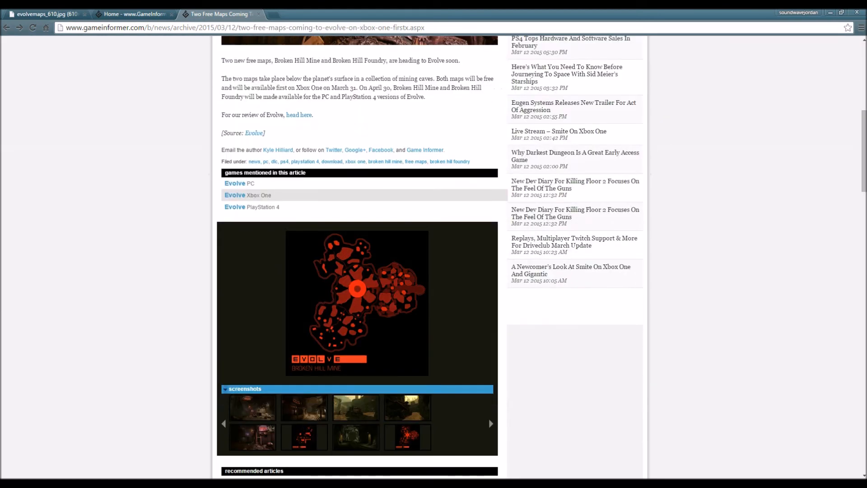